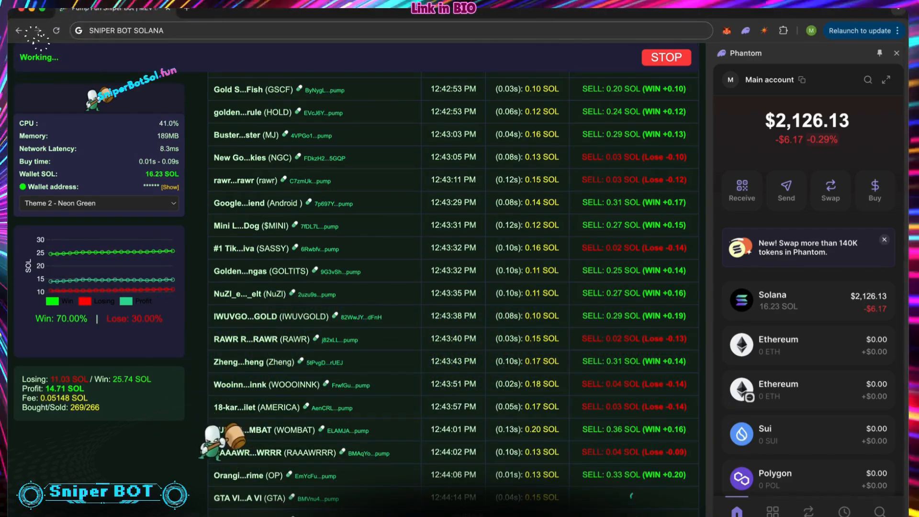
{"action": "type", "text": "aft"}
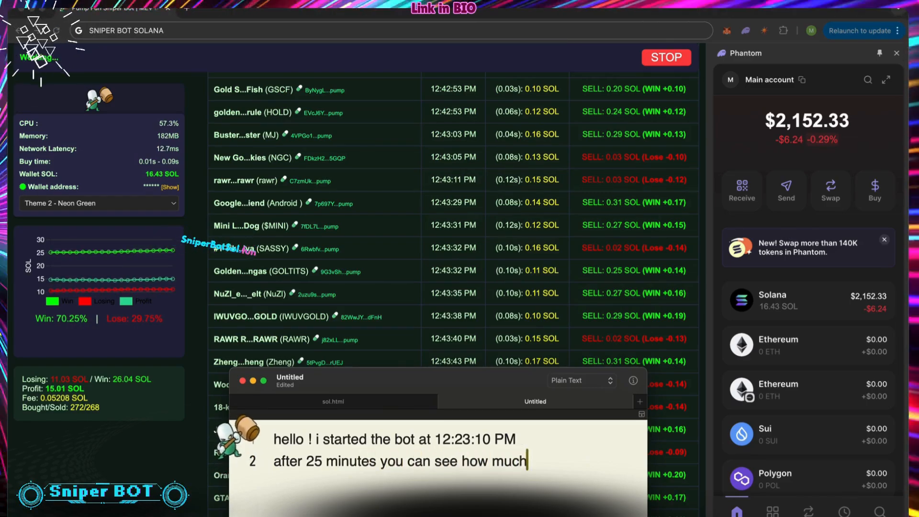
{"action": "type", "text": "i made.."}
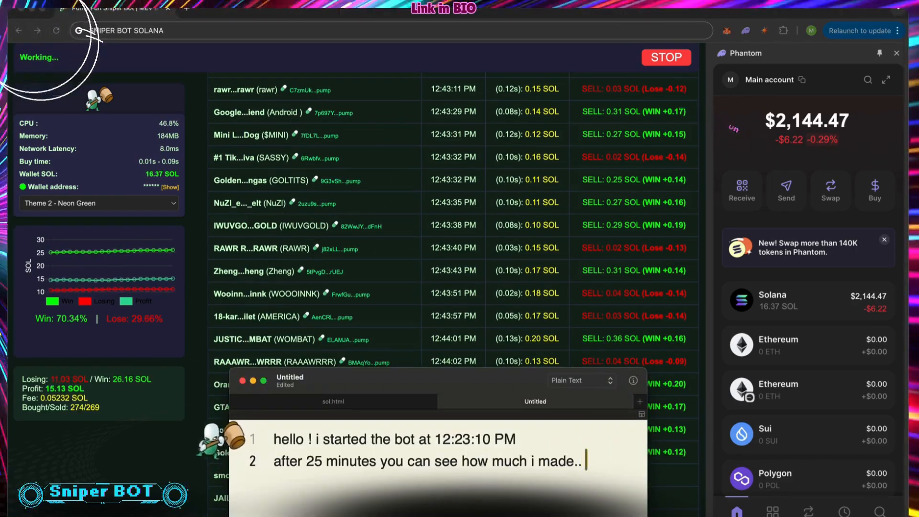
{"action": "type", "text": "15 solan"}
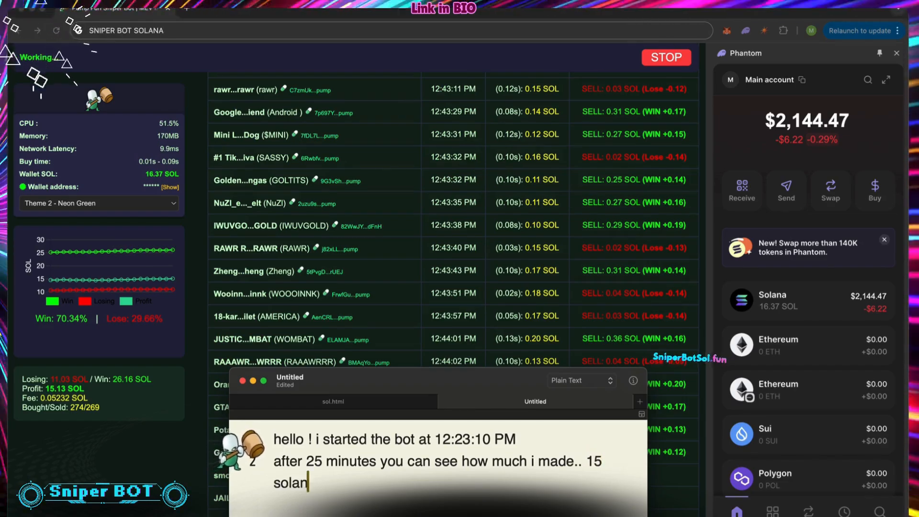
{"action": "type", "text": "profit.."}
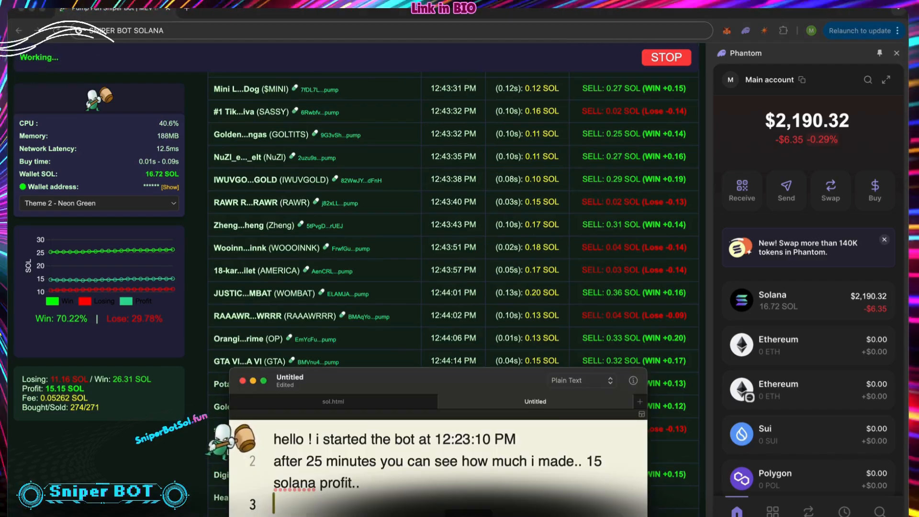
{"action": "type", "text": "mY WALLE"}
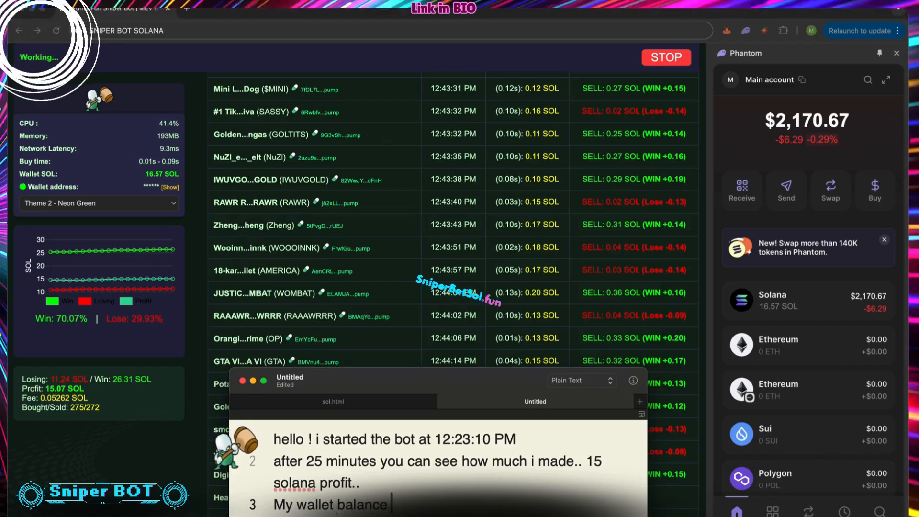
{"action": "type", "text": "is 2200$ and still grow up !"}
{"action": "type", "text": "win rate:"}
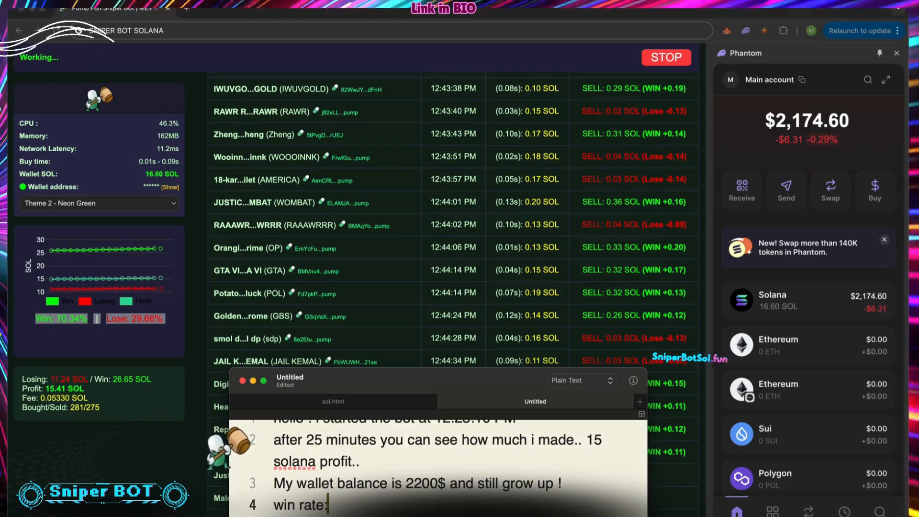
{"action": "type", "text": "Win: 70.34% ! Lose: 29.66%"}
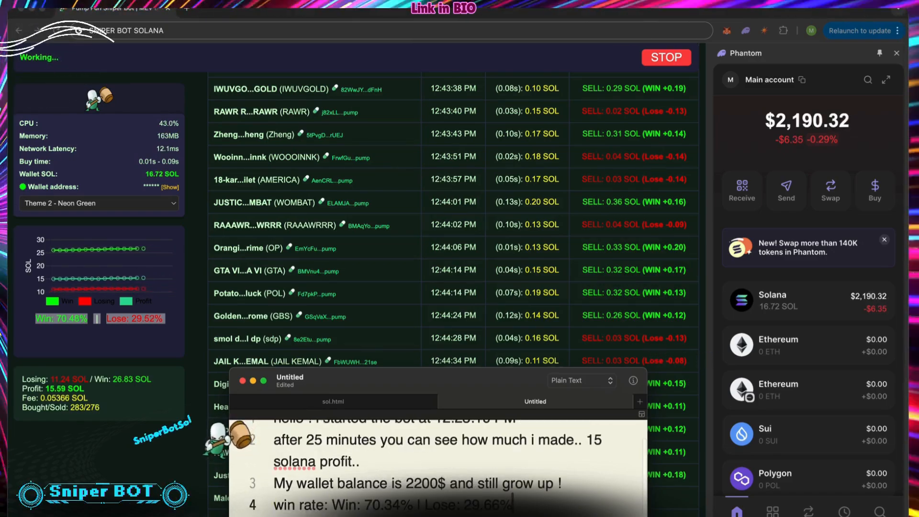